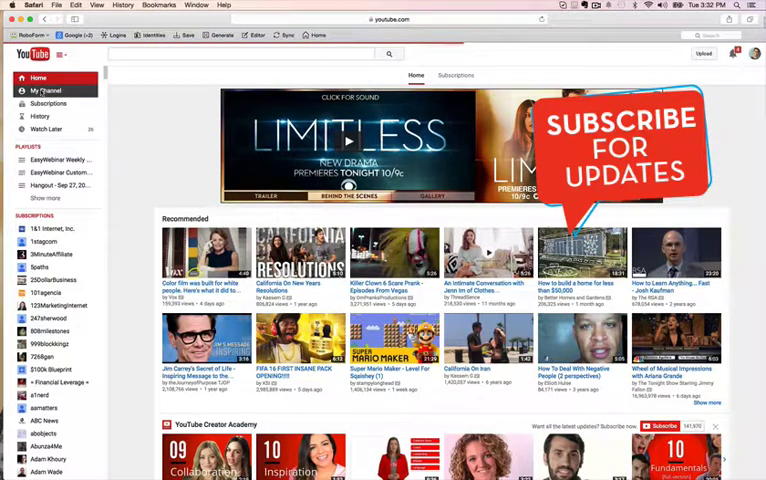
- Open the Casey Zeman channel page from the My Channel sidebar link
click(44, 90)
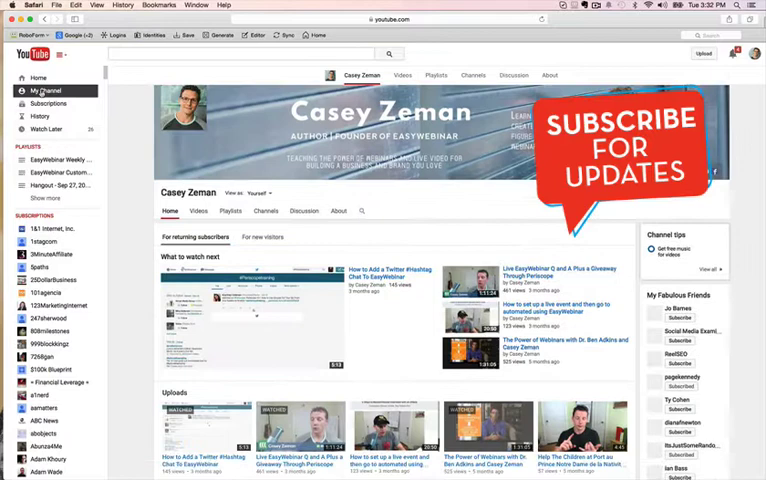